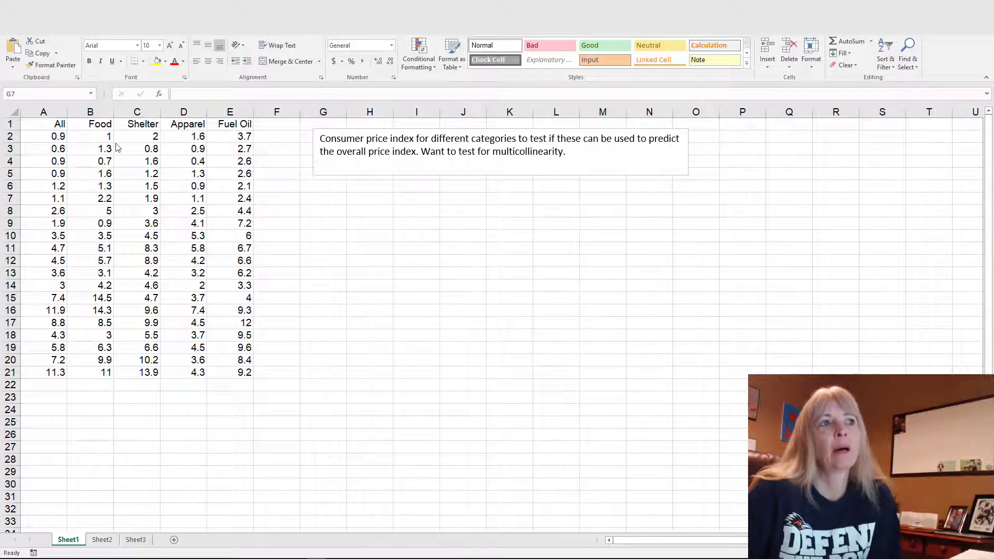
- Select a Food value in B3 and mark G7 as the intended results location
click(90, 148)
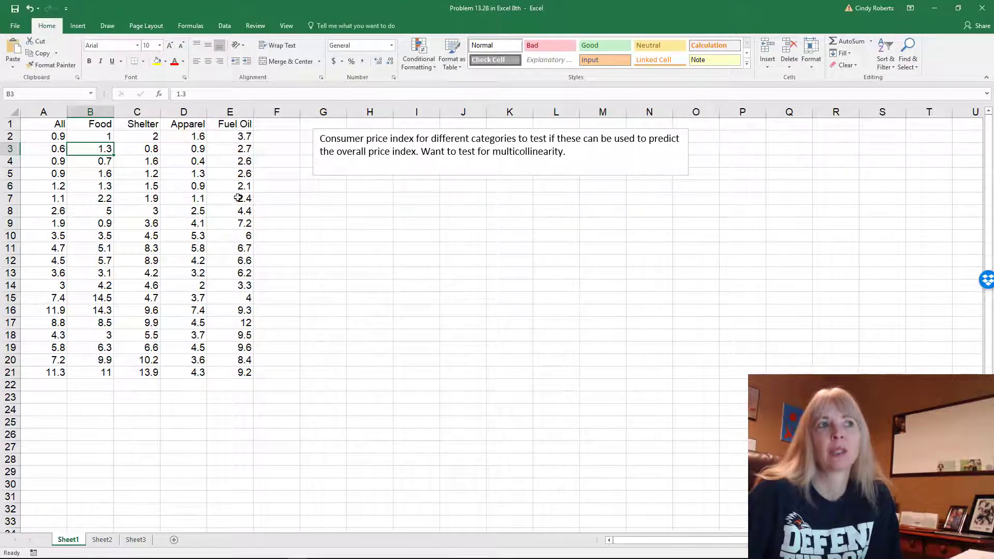
mouse_move(373, 213)
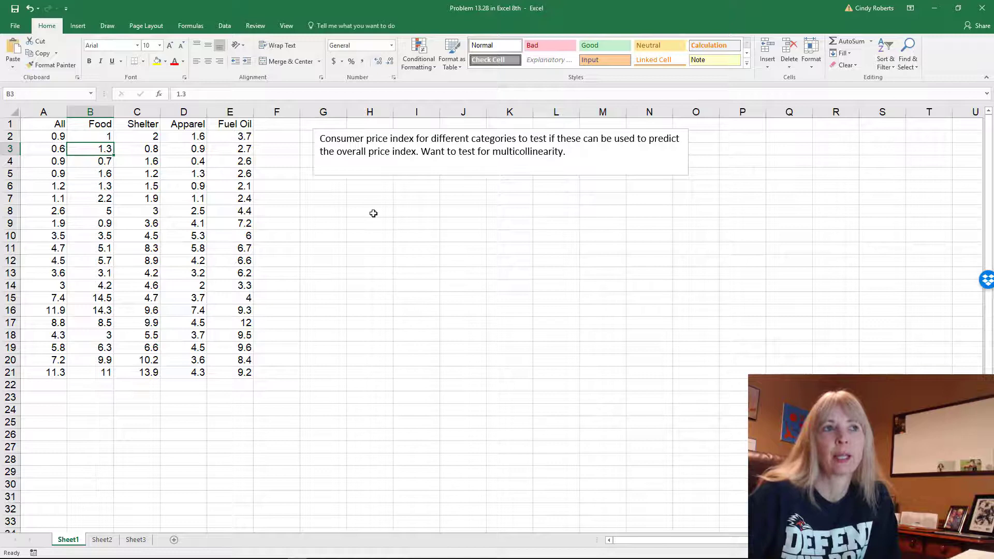
click(323, 198)
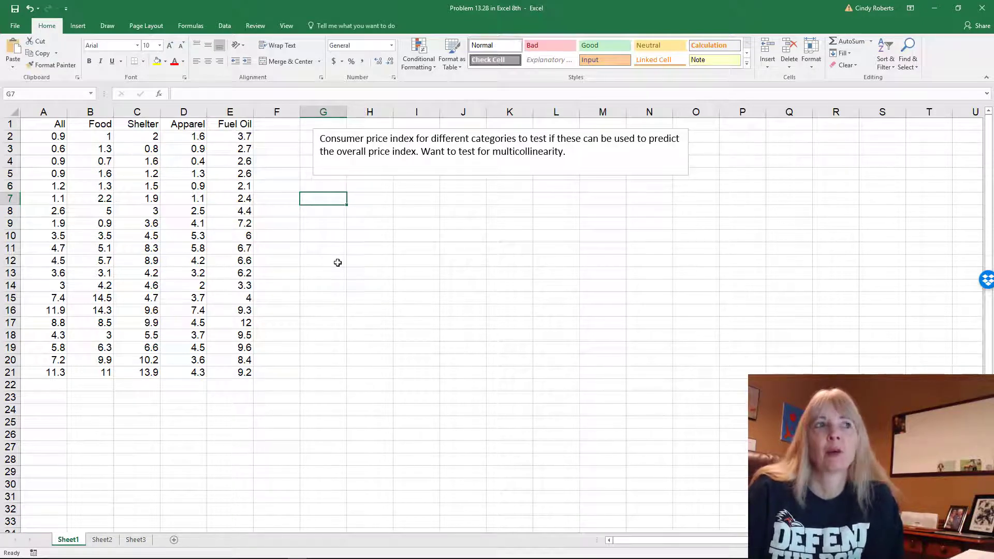
mouse_move(148, 202)
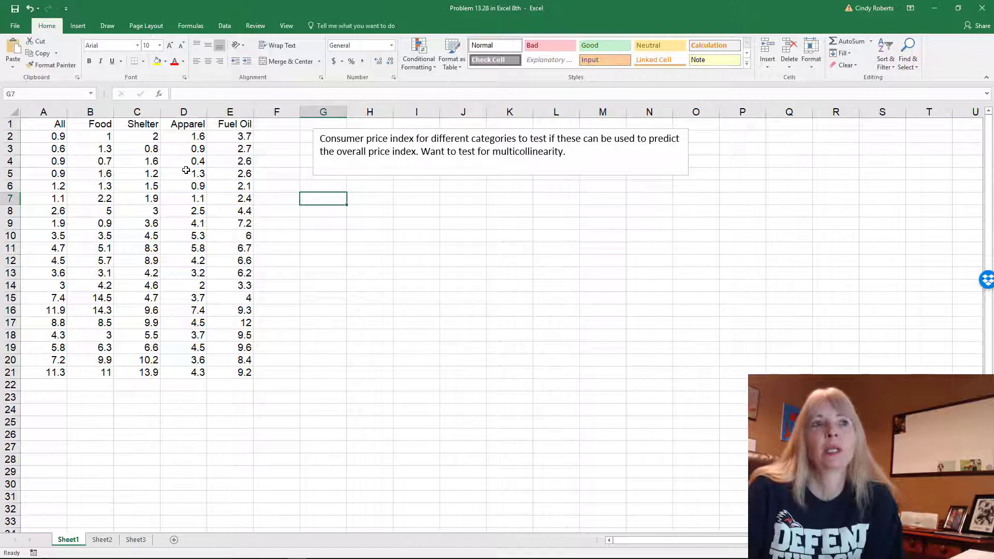
mouse_move(247, 256)
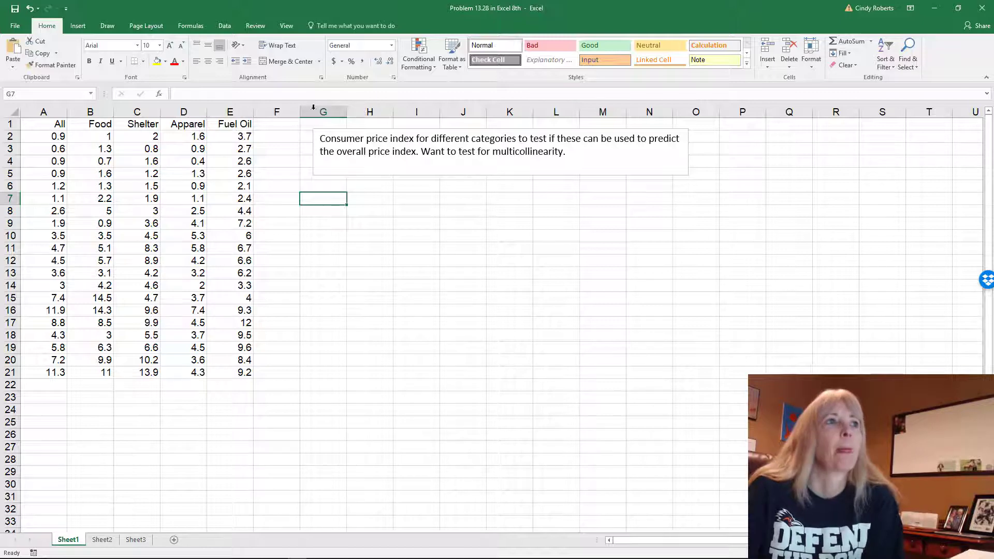
- Launch the Data Analysis tool from the Data tab and choose Correlation
click(223, 25)
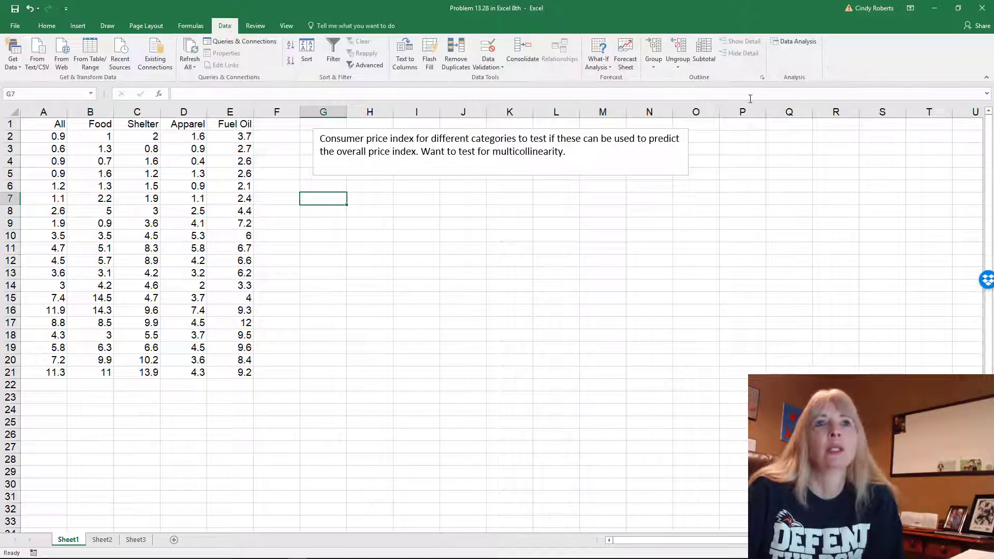
click(797, 40)
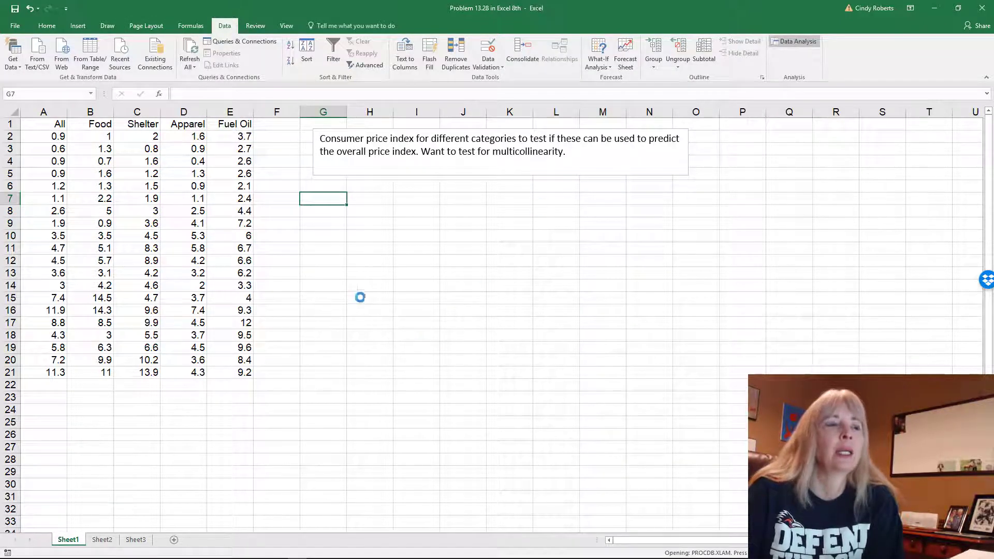
click(794, 40)
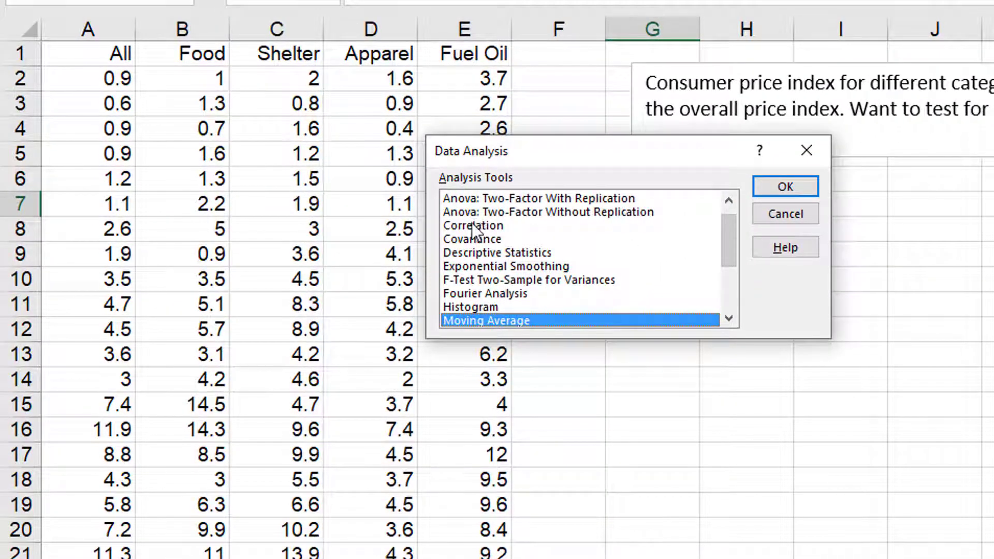
click(472, 224)
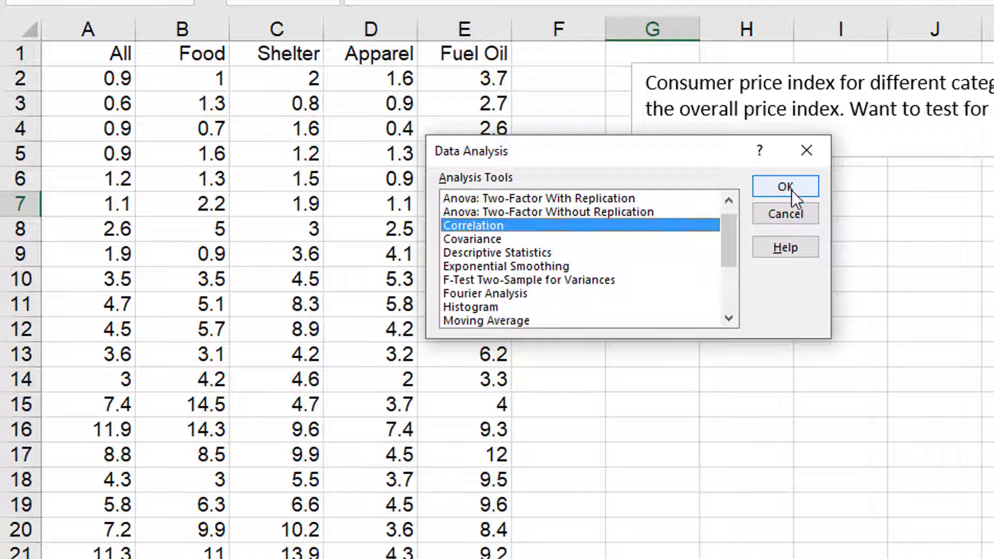
- Correlate Food through Fuel Oil ($B$1:$E$21 with labels) with output at $G$7
click(786, 186)
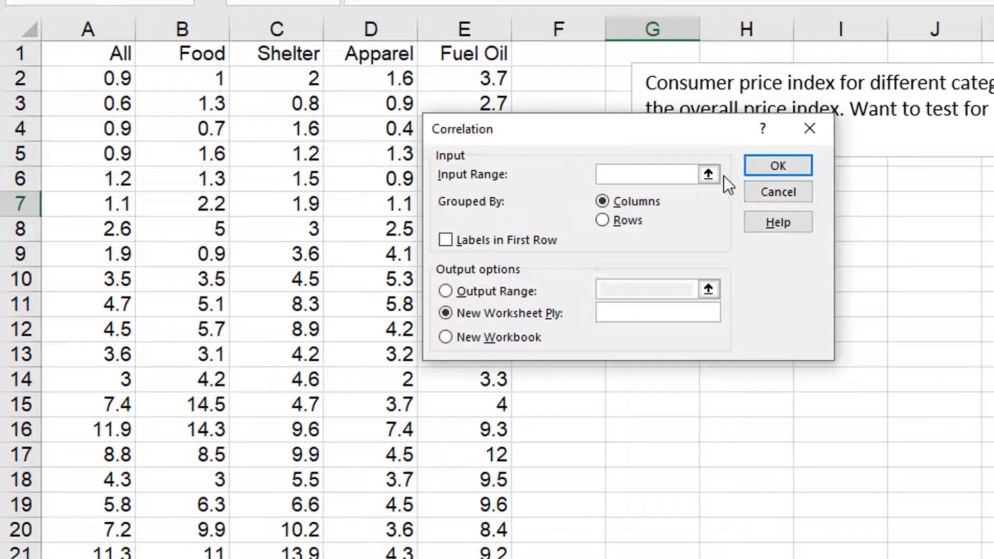
click(708, 174)
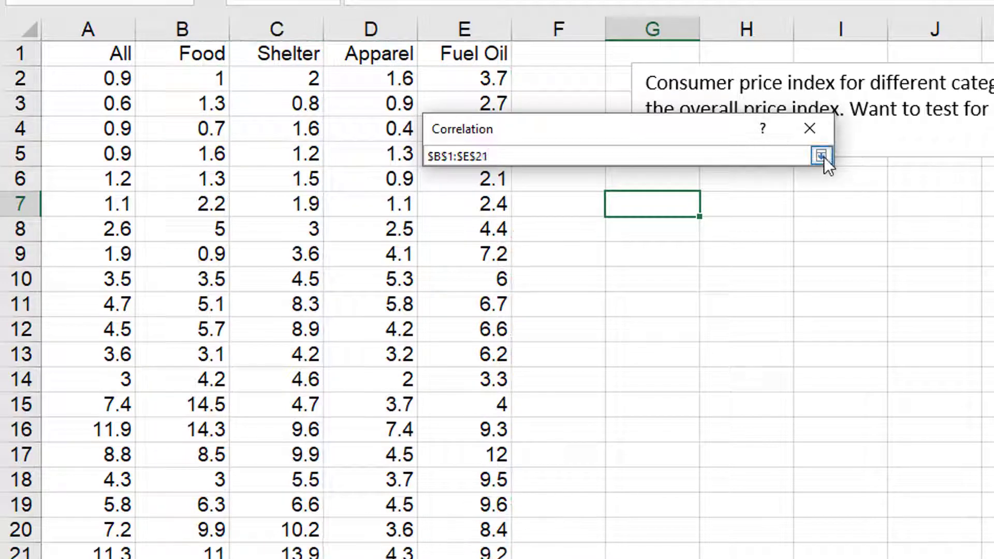
click(821, 156)
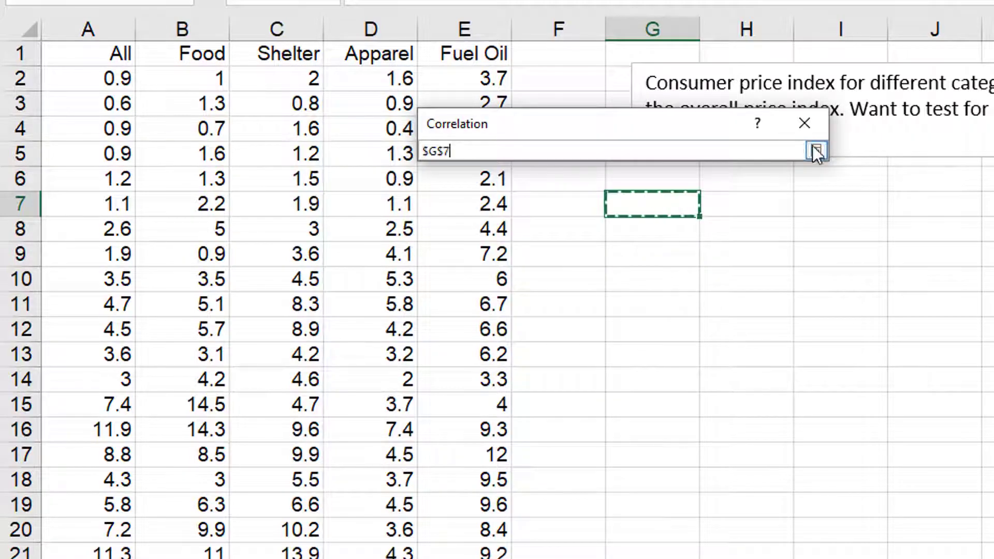
click(817, 152)
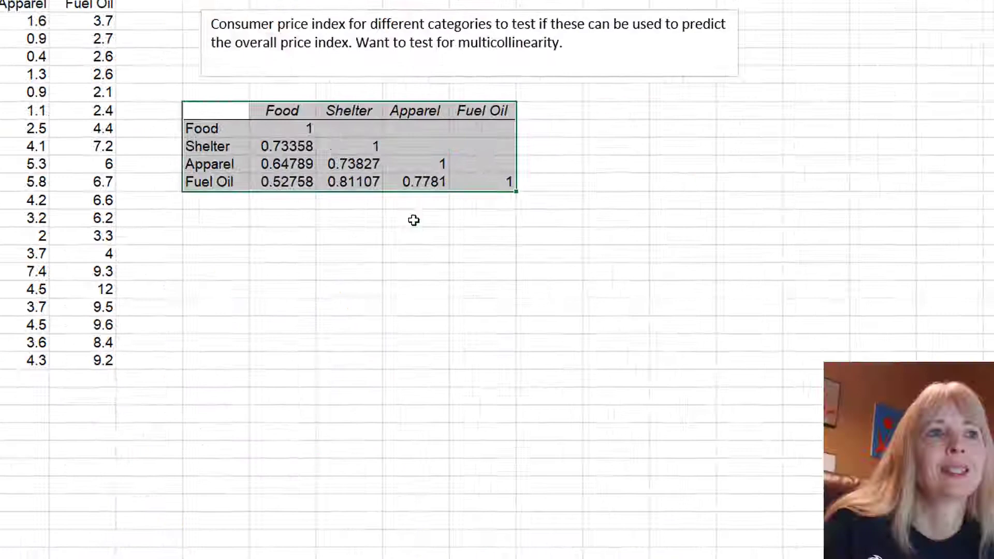
scroll(up, 3)
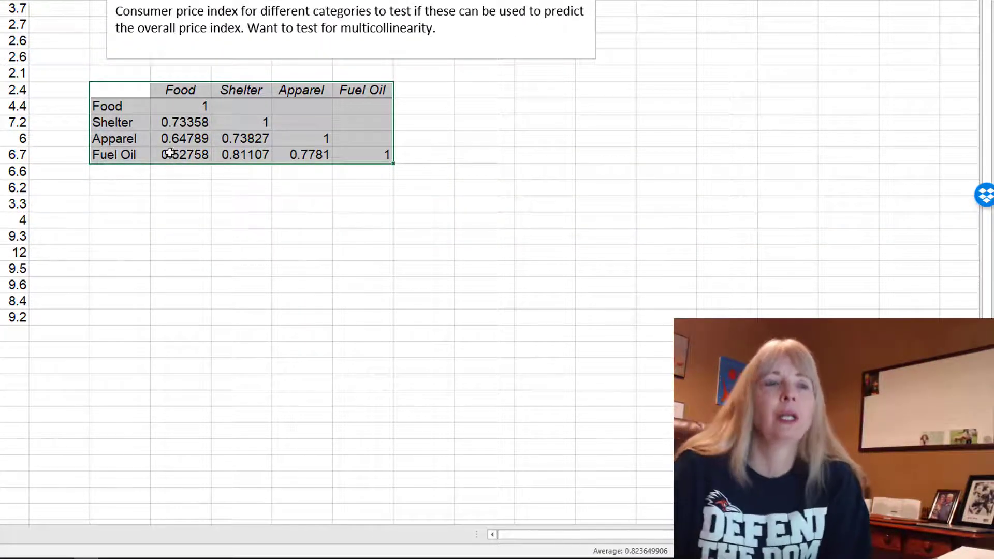
mouse_move(312, 138)
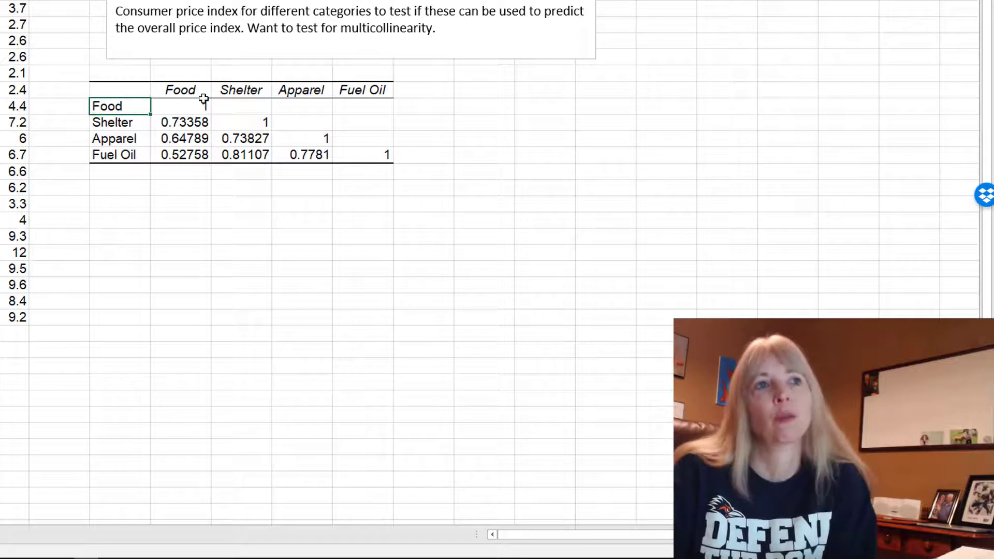
text(1)
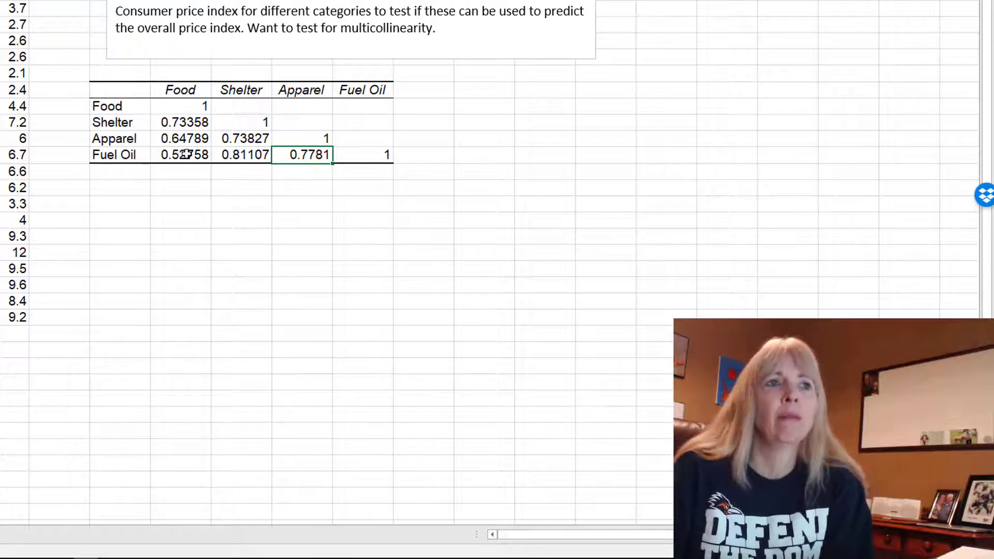
click(184, 154)
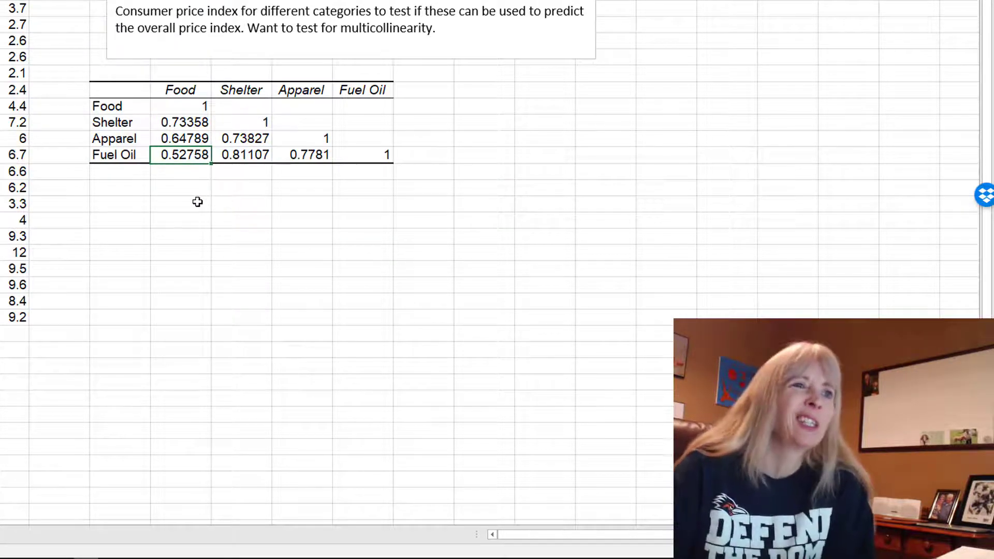
mouse_move(188, 224)
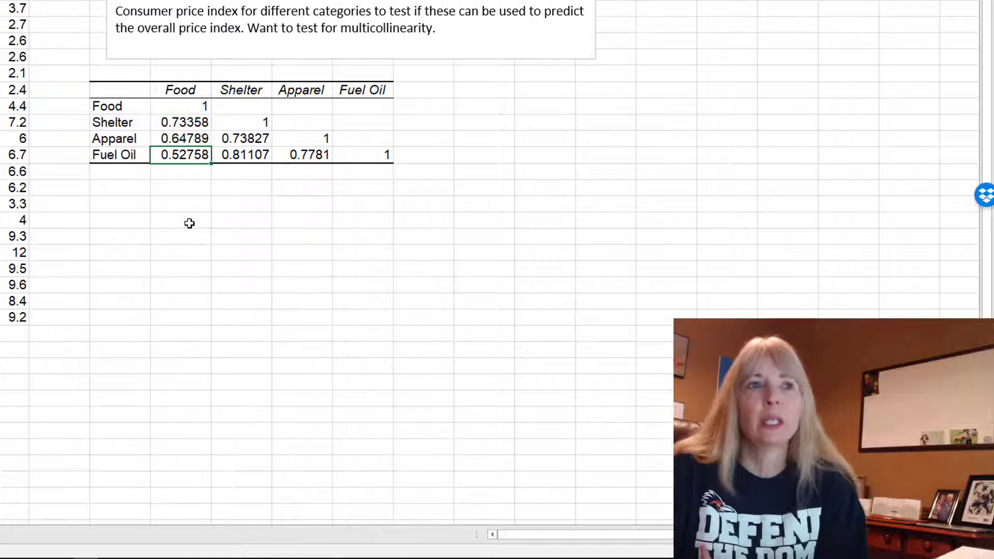
click(182, 138)
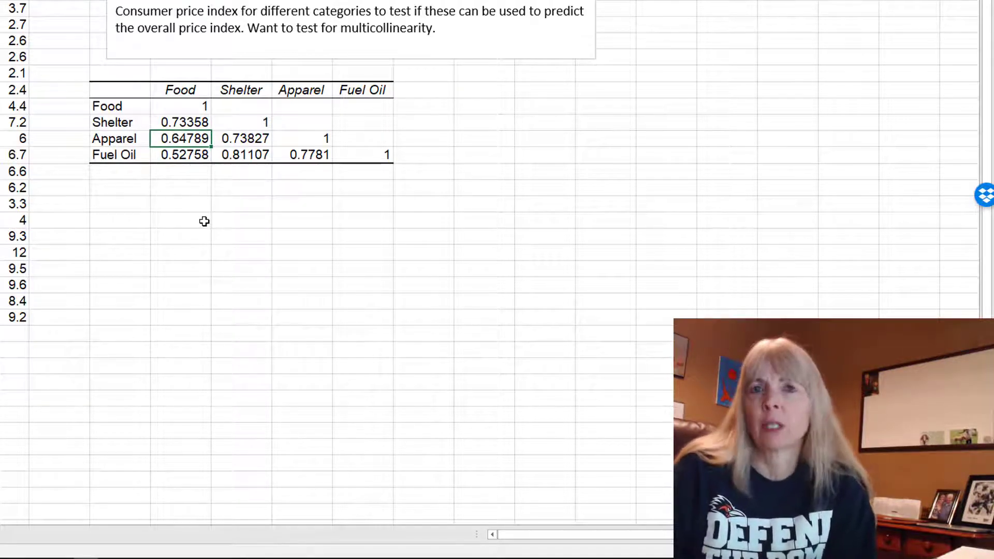
mouse_move(258, 167)
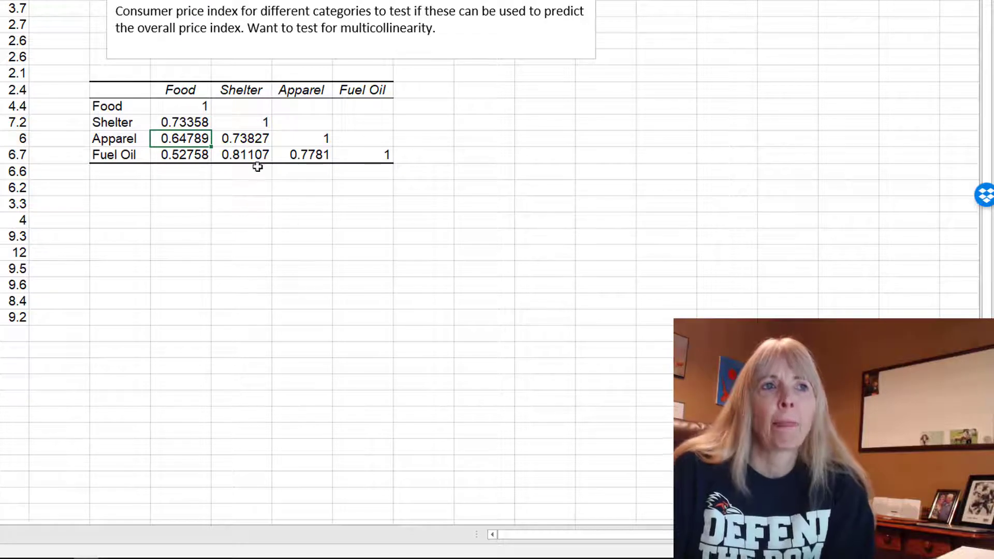
mouse_move(199, 177)
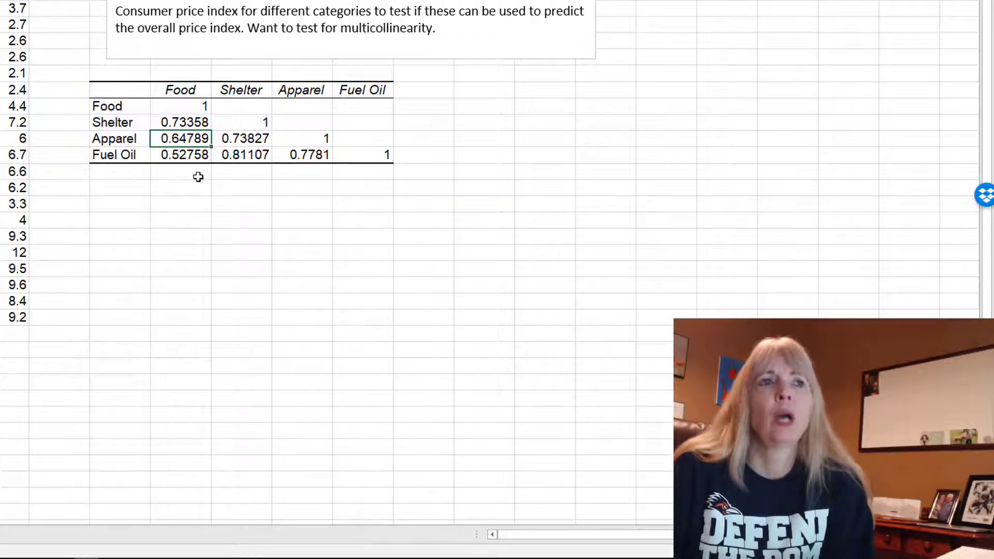
mouse_move(212, 144)
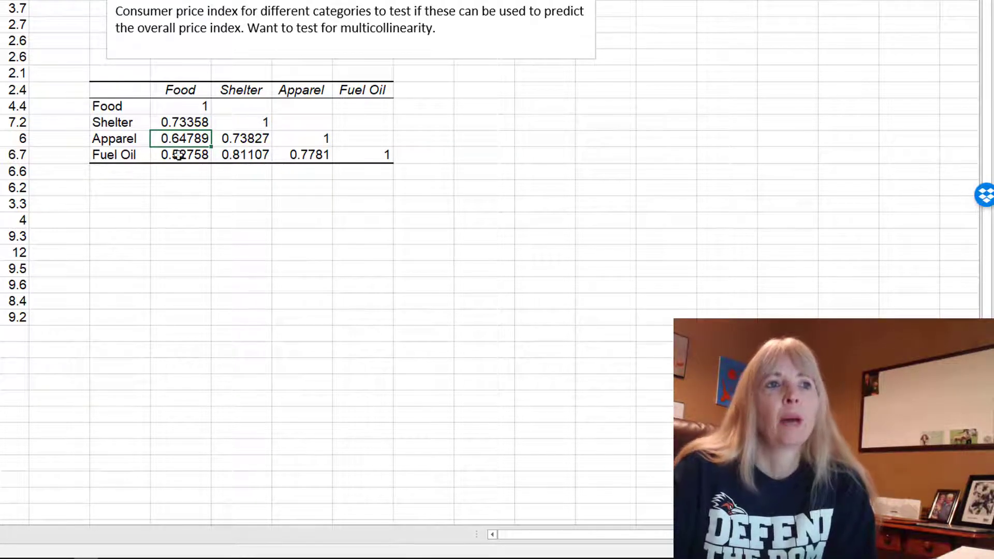
click(244, 154)
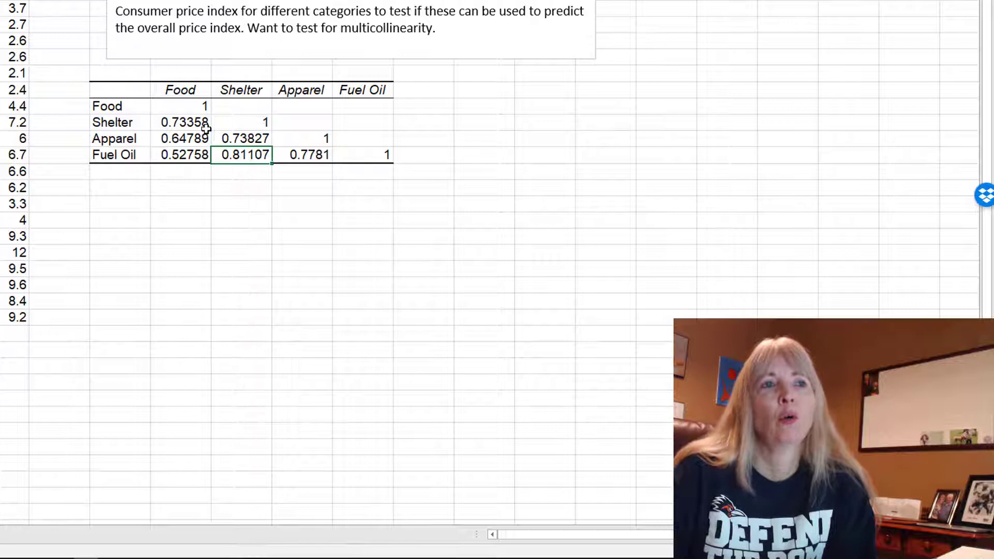
mouse_move(405, 203)
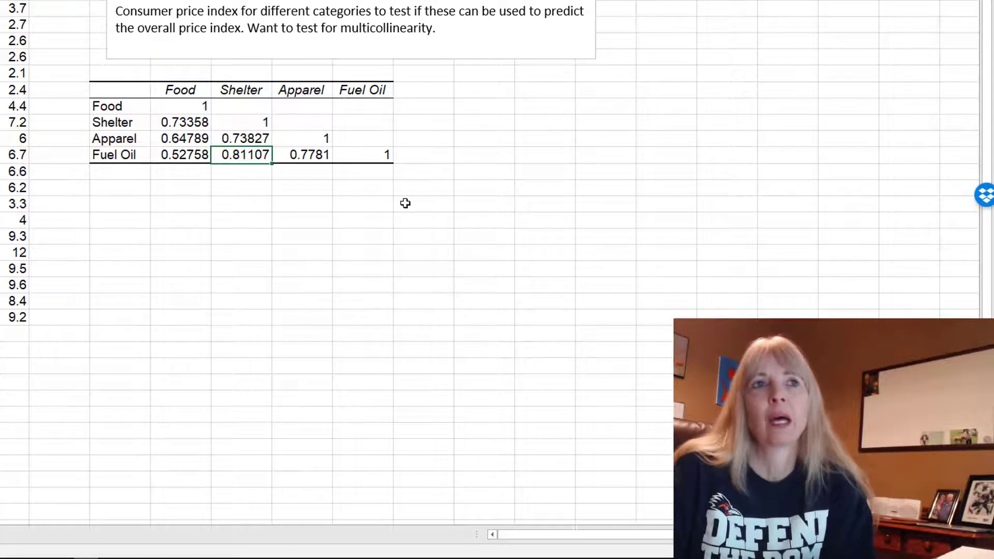